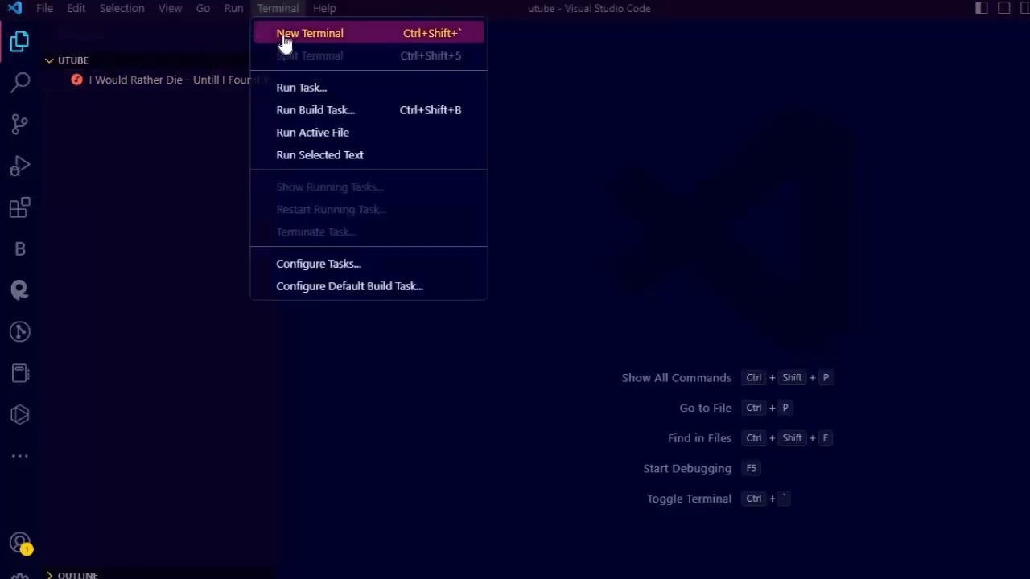
Run pip install openai in a new terminal in the project folder
left_click(309, 32)
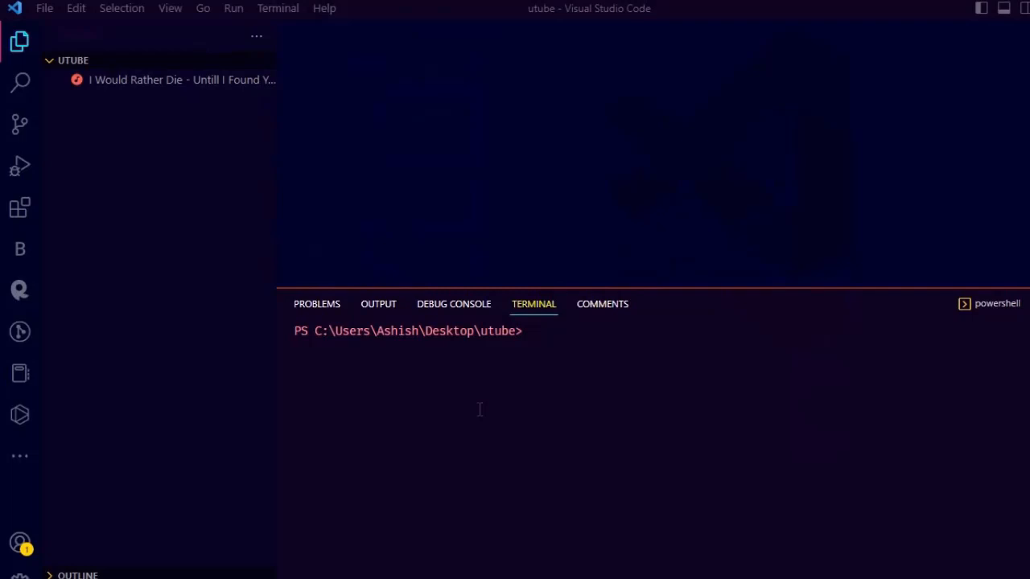
type("pip j")
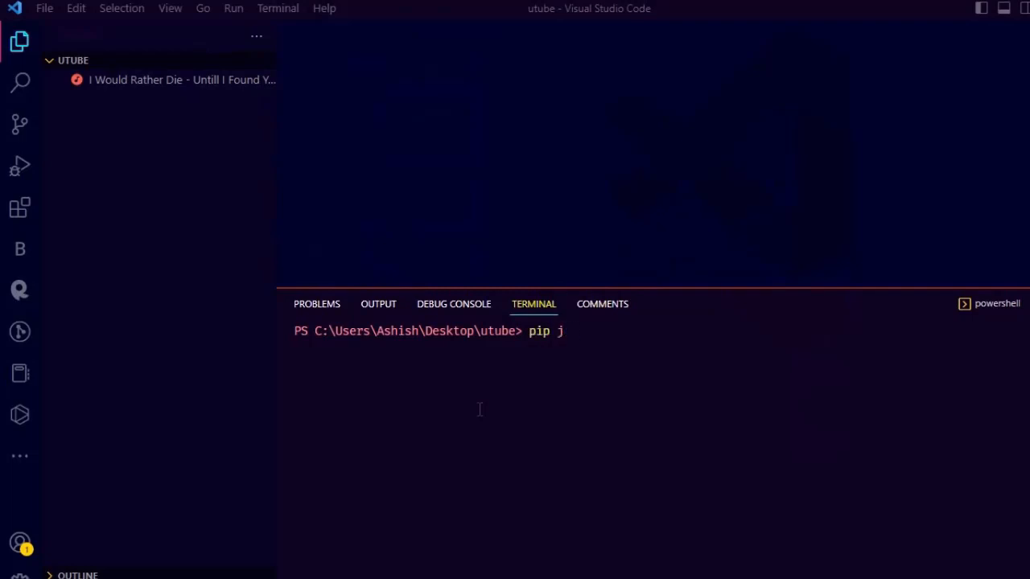
type("install")
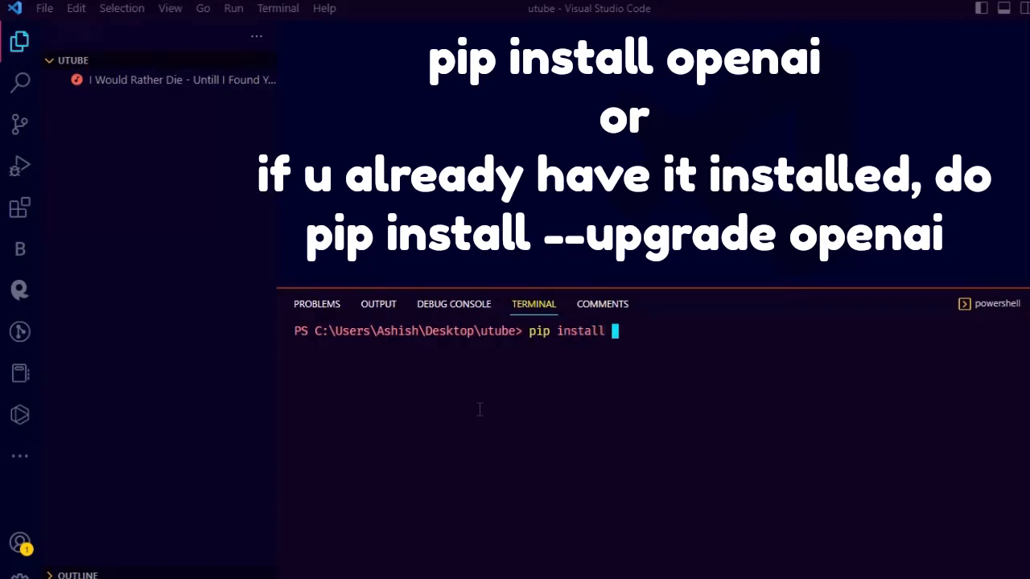
type("open")
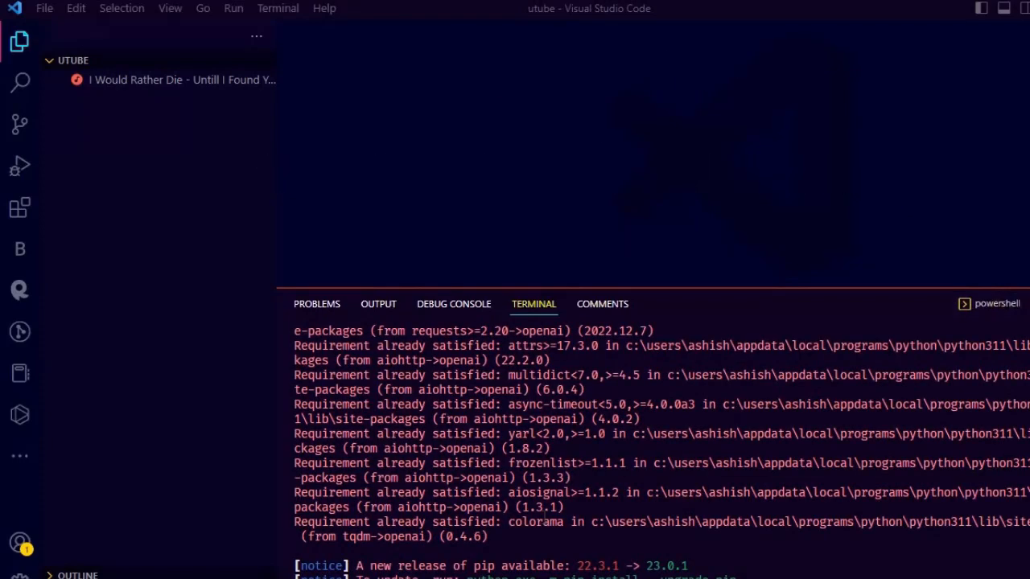
Create main.py and begin it with import openai
left_click(201, 61)
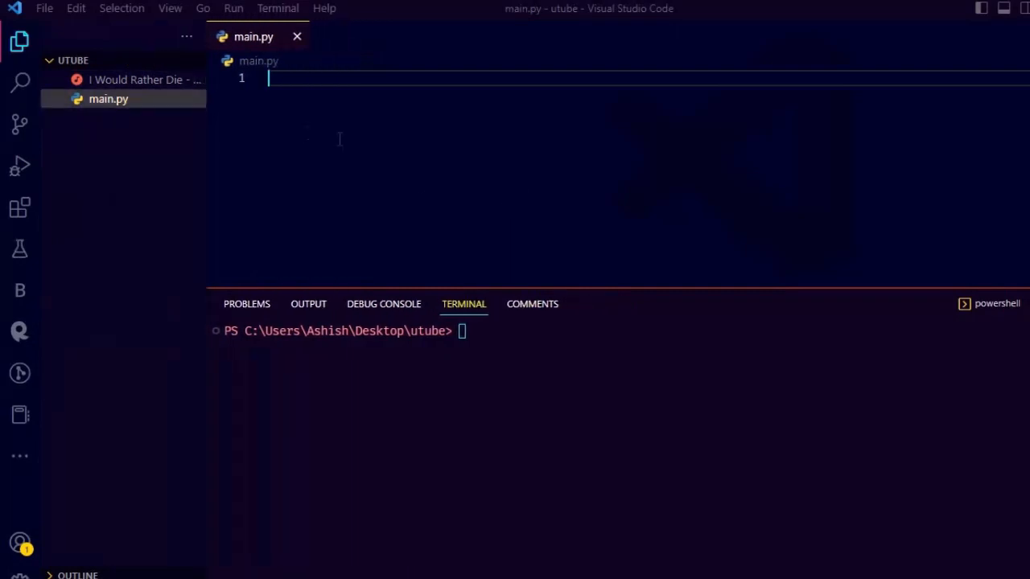
type("import openai")
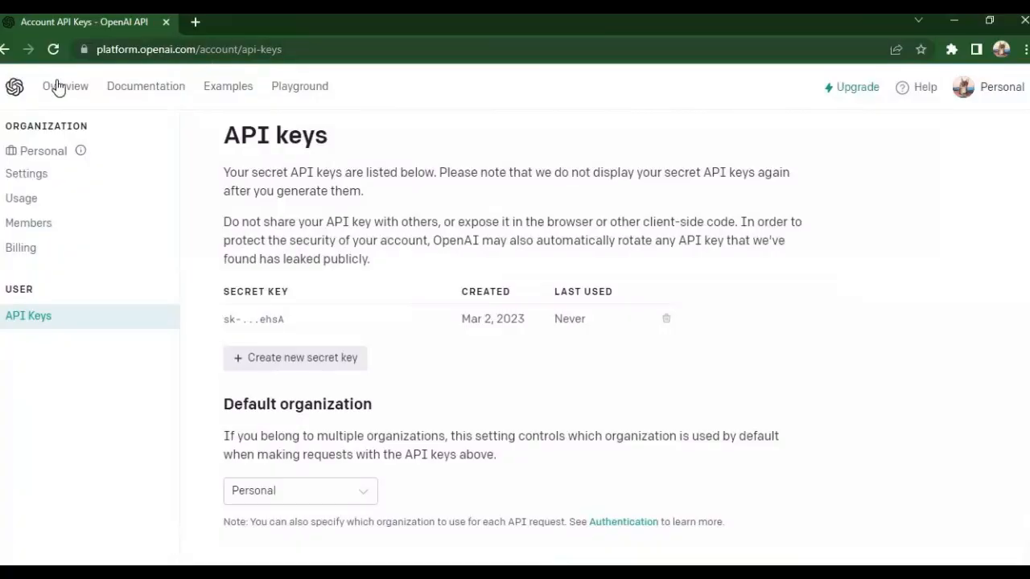
mouse_move(225, 26)
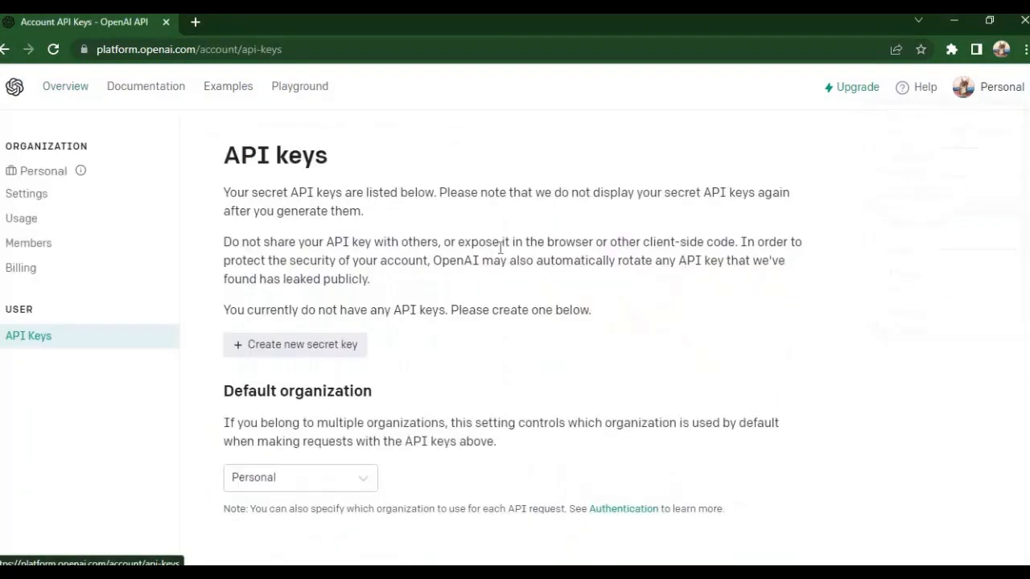
Create a new secret API key on the OpenAI API keys page
left_click(294, 344)
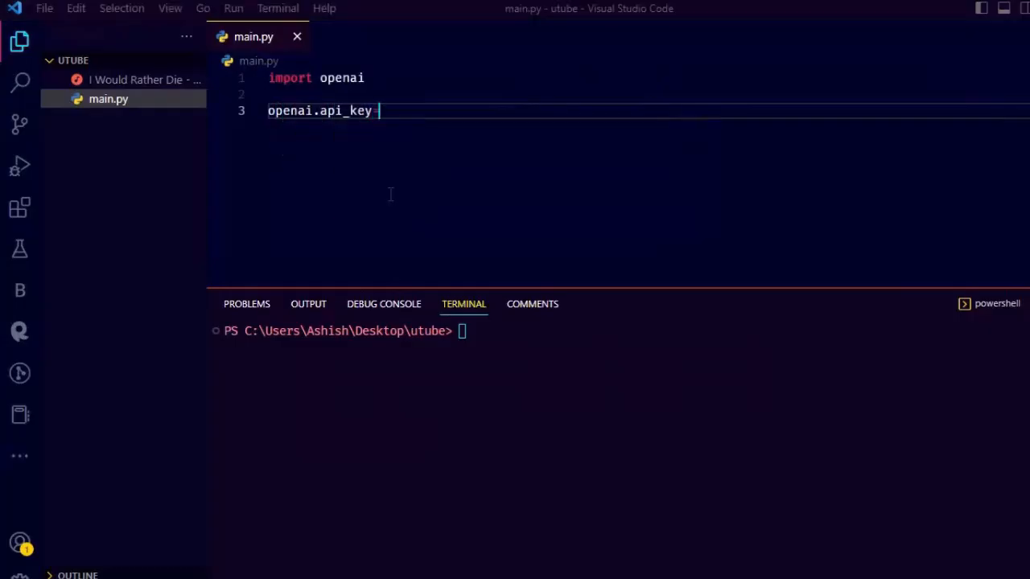
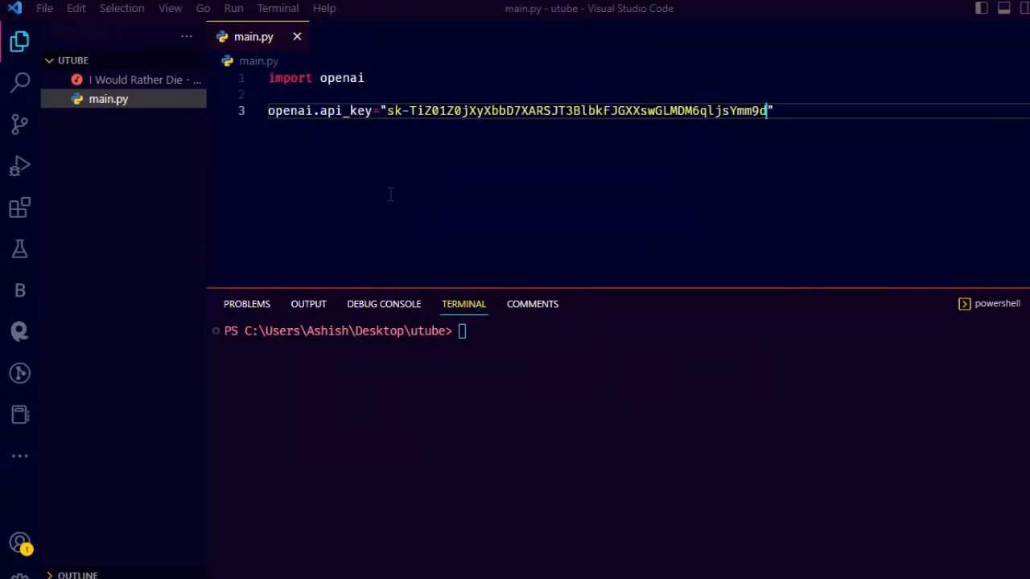
Assign openai.api_key to the new sk- key and open the 'I Would Rather Die ... Em Beihold' mp3 from the project folder in rb mode
key("enter")
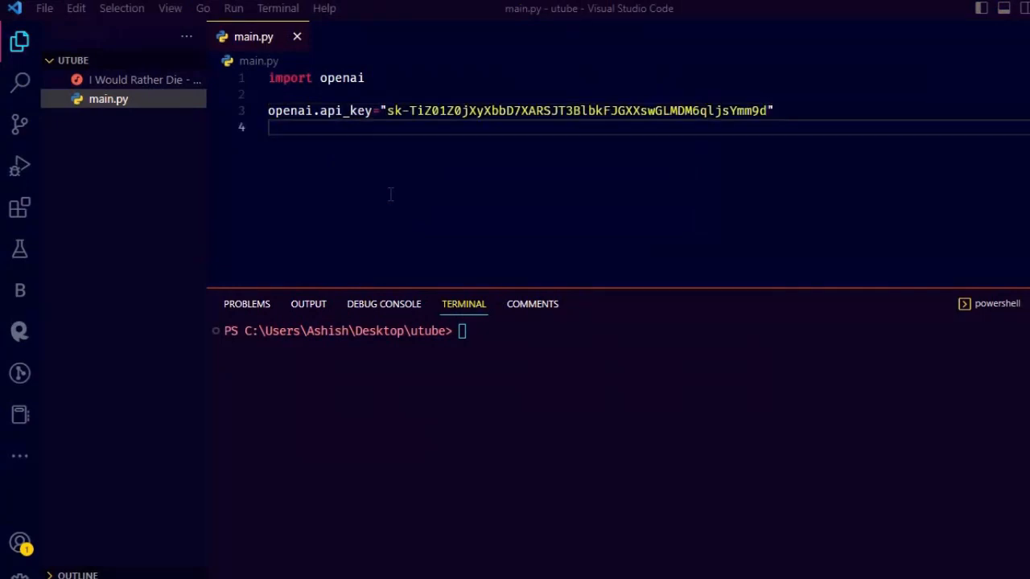
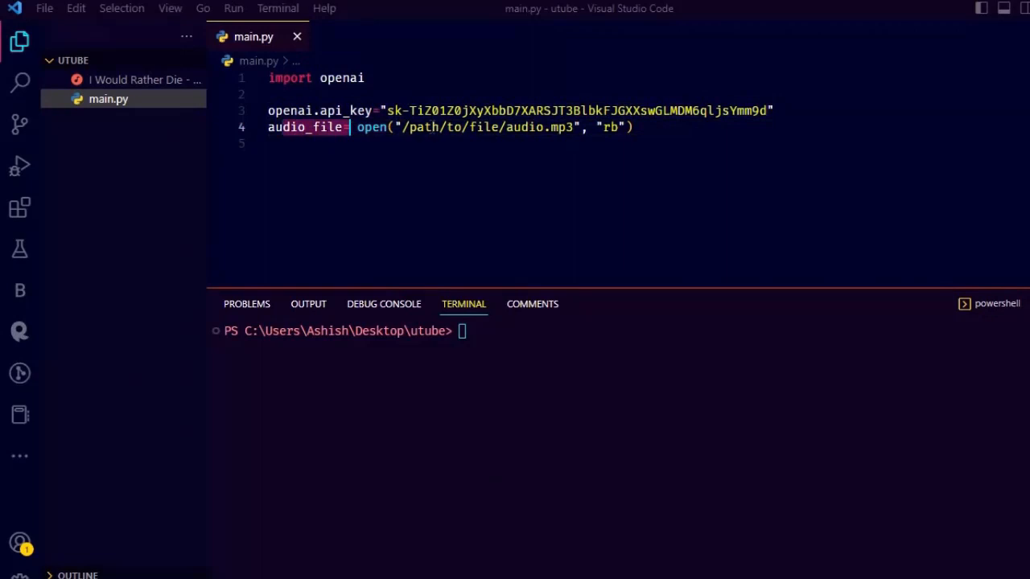
key("enter")
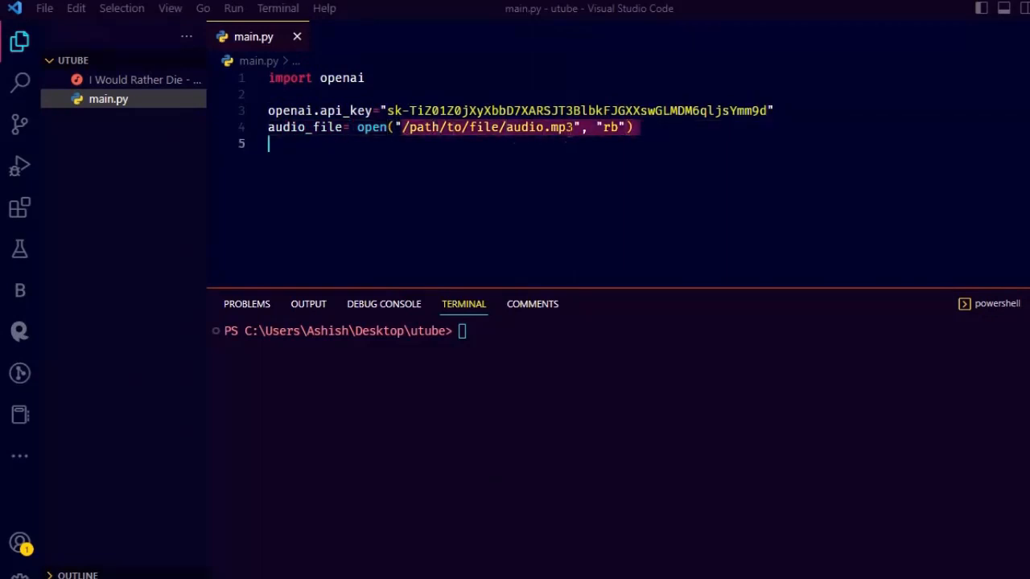
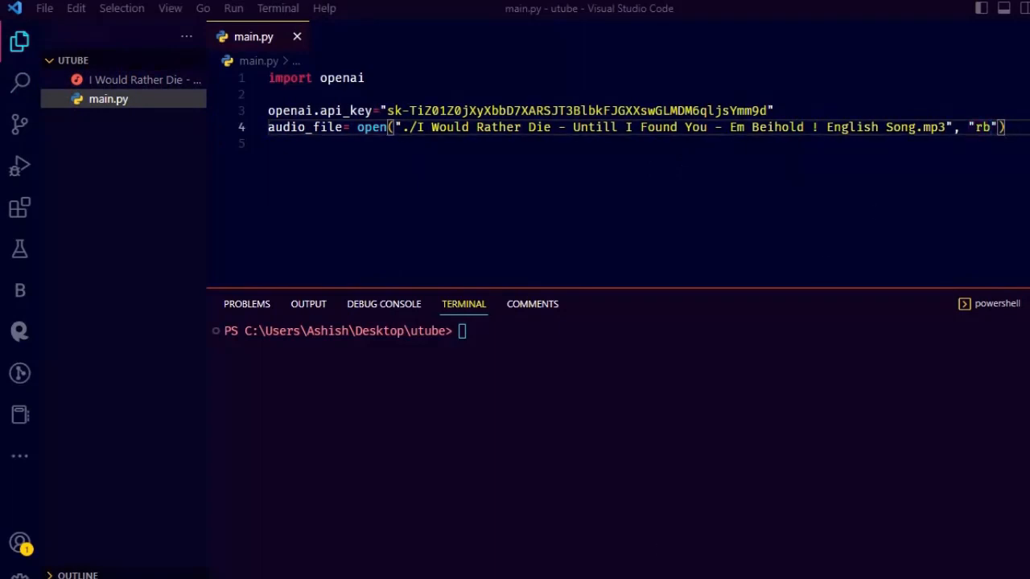
Transcribe audio_file with openai.Audio.transcribe using whisper-1 and print the transcript
type("transcript = openai.Audio.transcribe(\"whisper-1\", audio_file)")
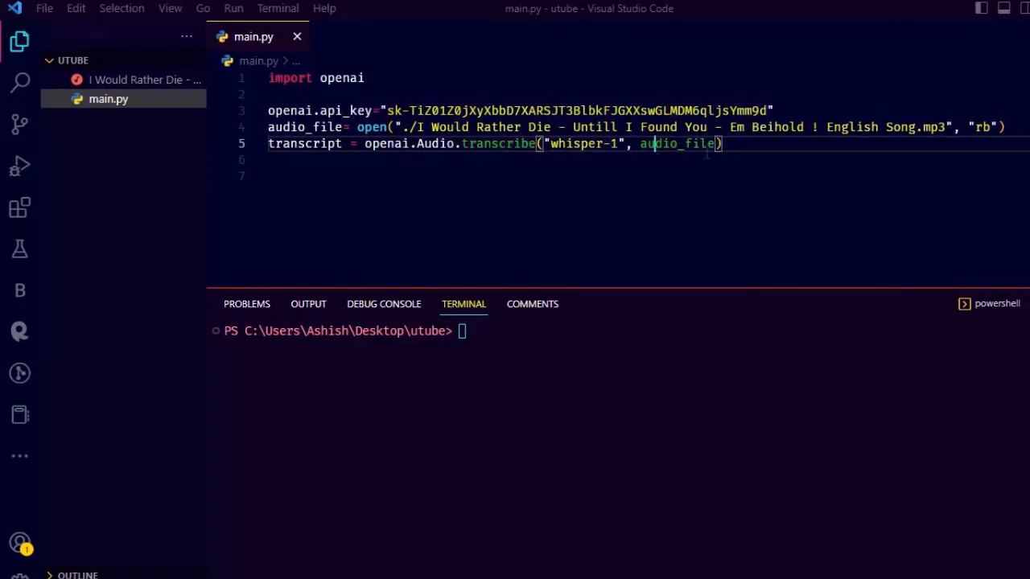
type("p")
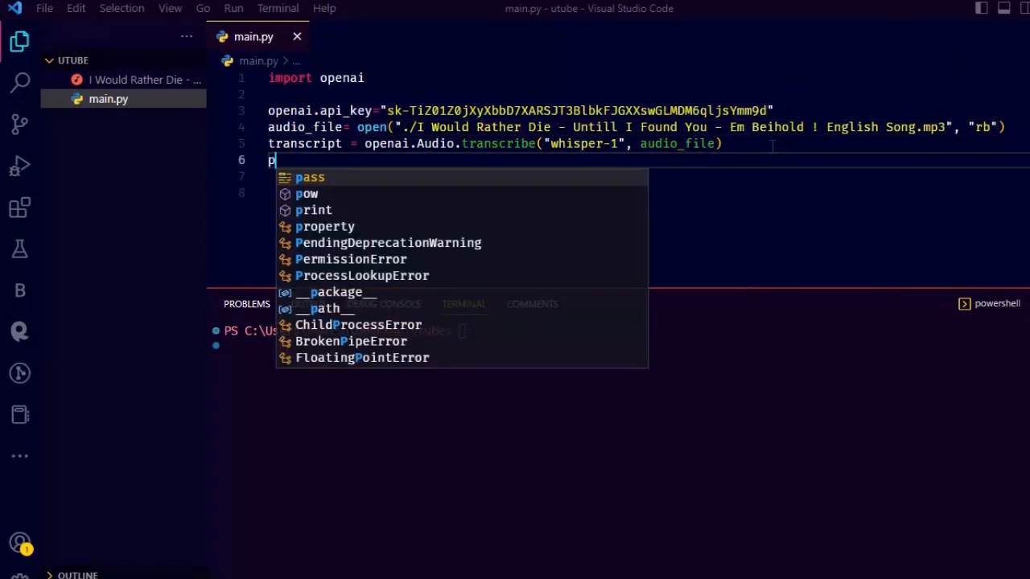
type("rint")
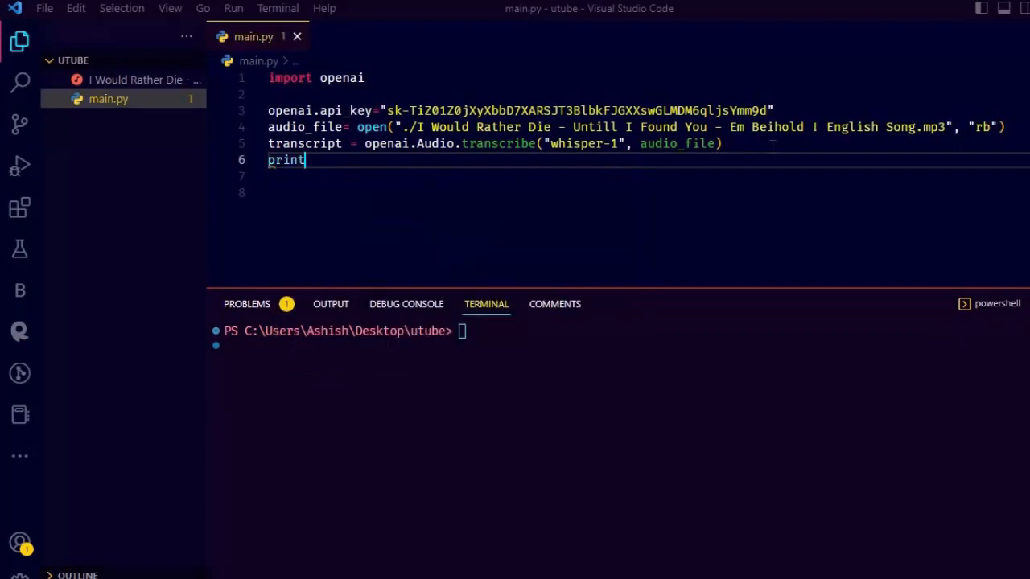
type("(t")
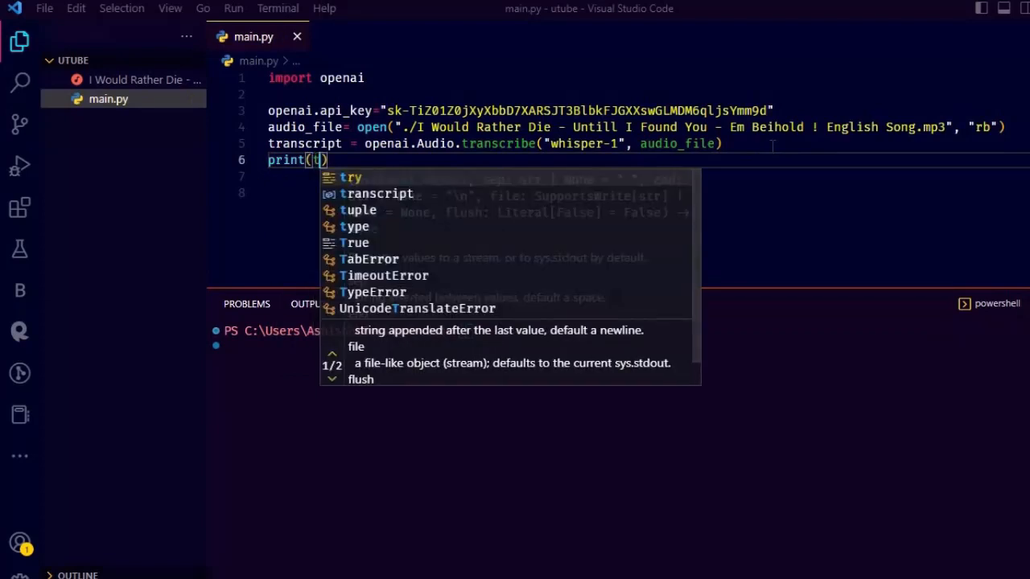
type("ranscript")
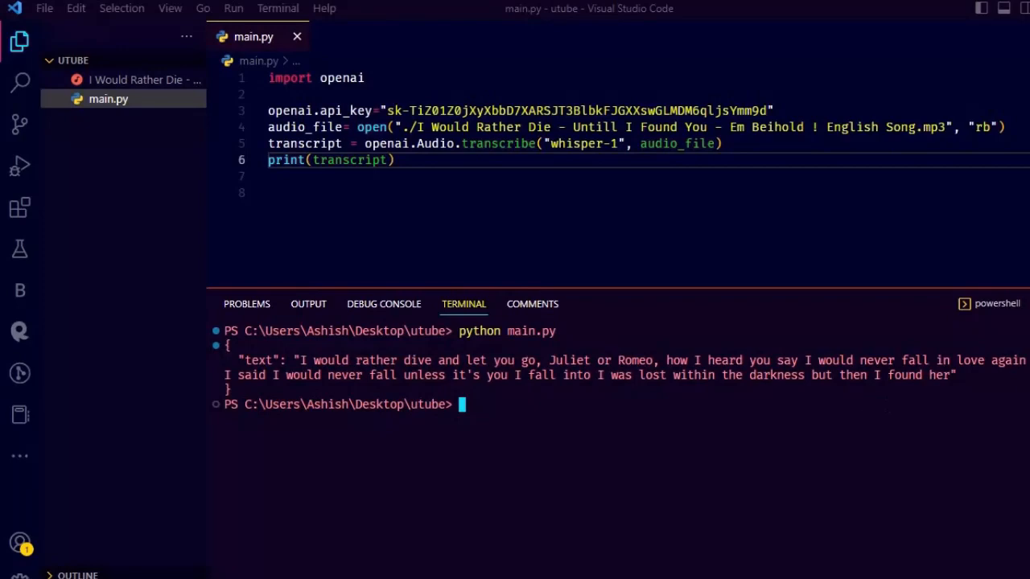
mouse_move(1020, 392)
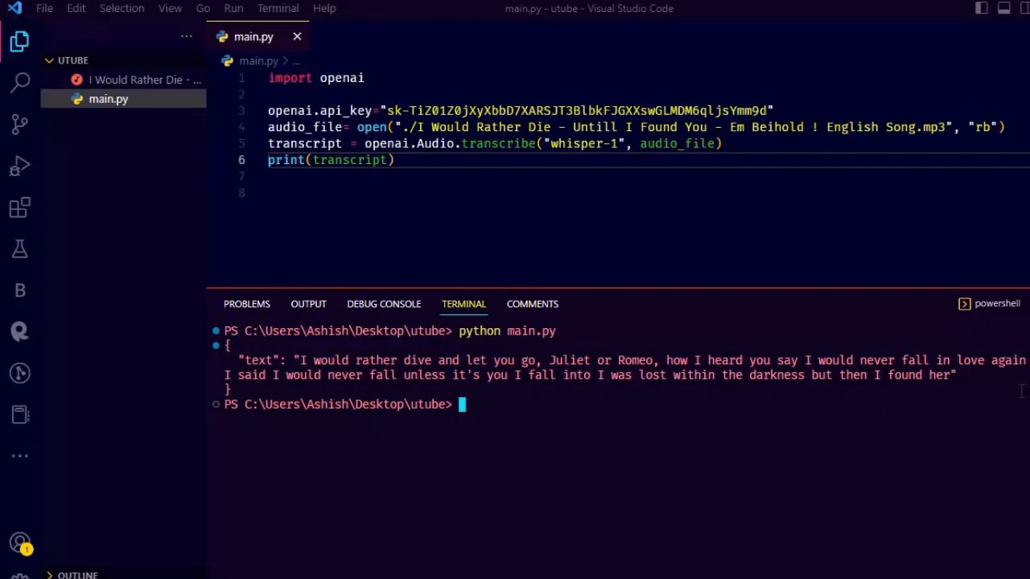